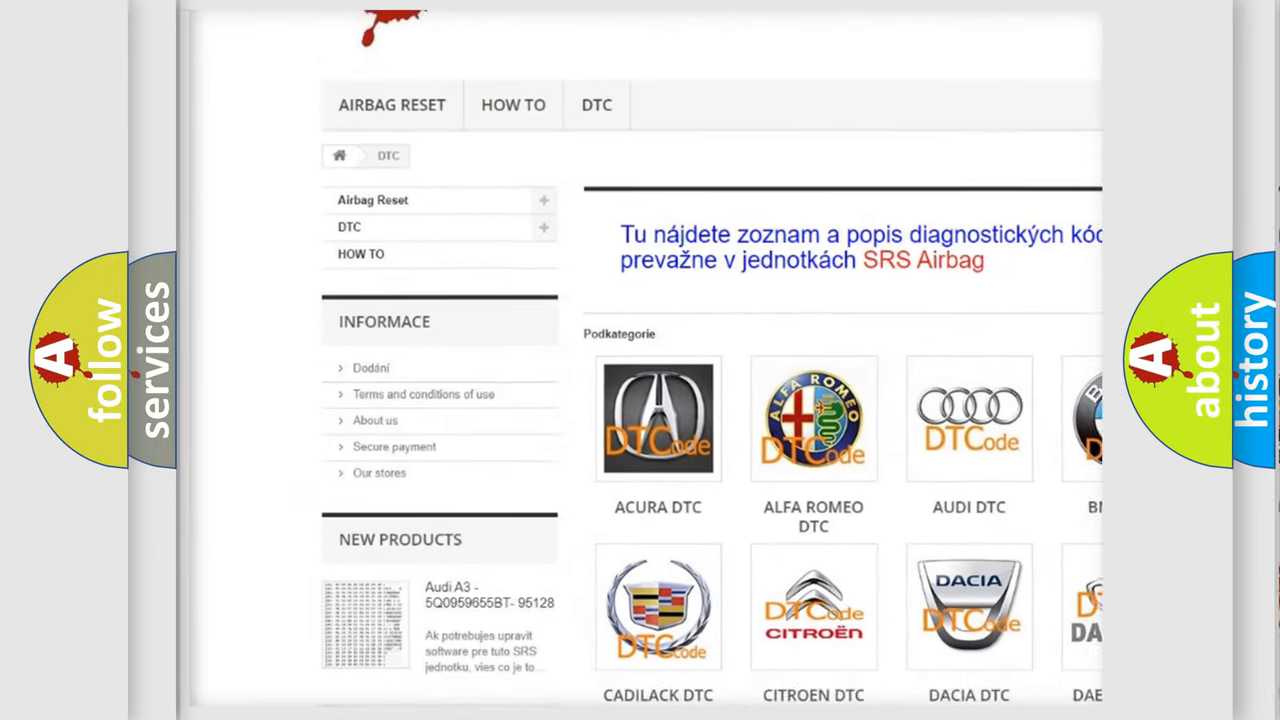
Step: Scroll the airbagreset.sk DTC page past the manufacturer logos to the B-code list
scroll("down", 3)
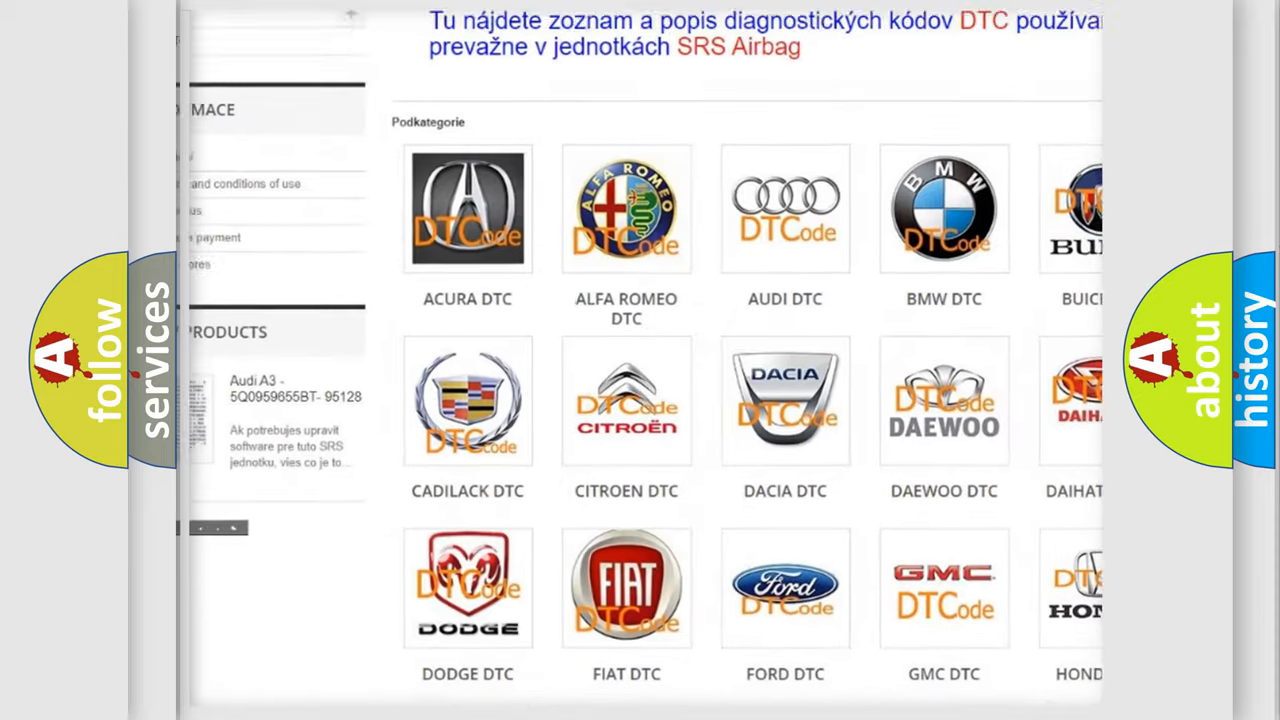
scroll("down", 3)
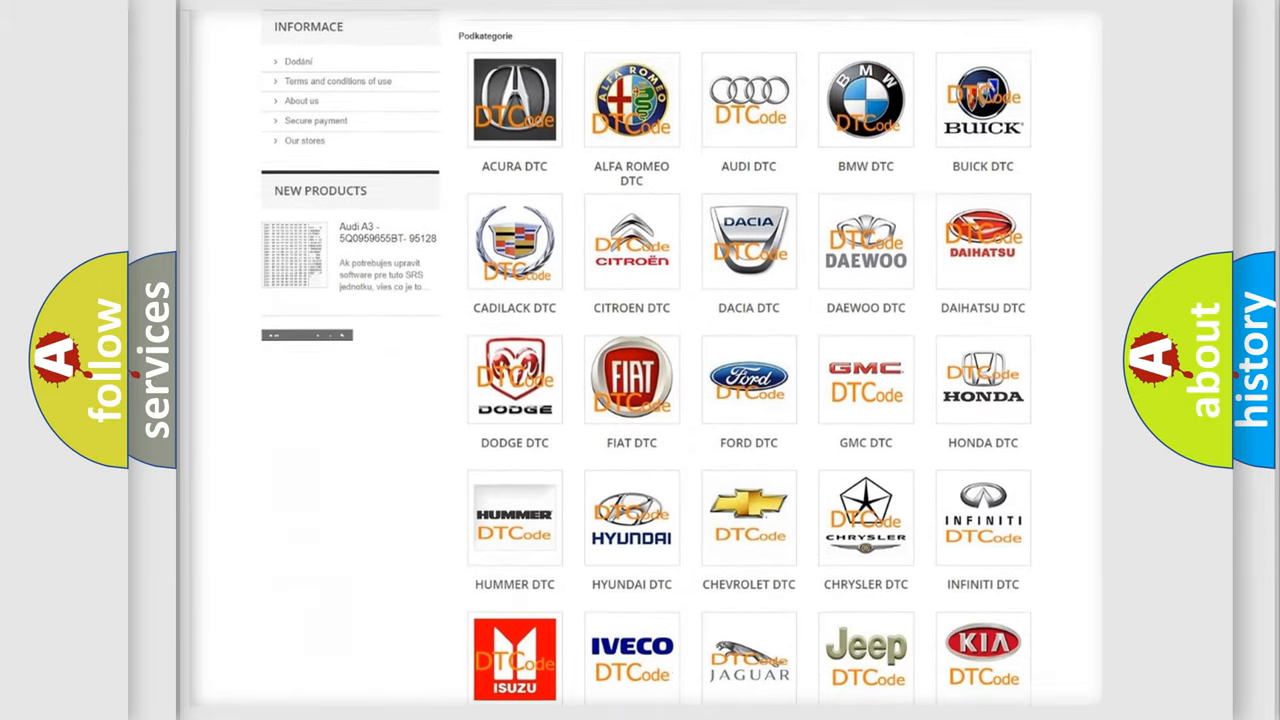
scroll("down", 3)
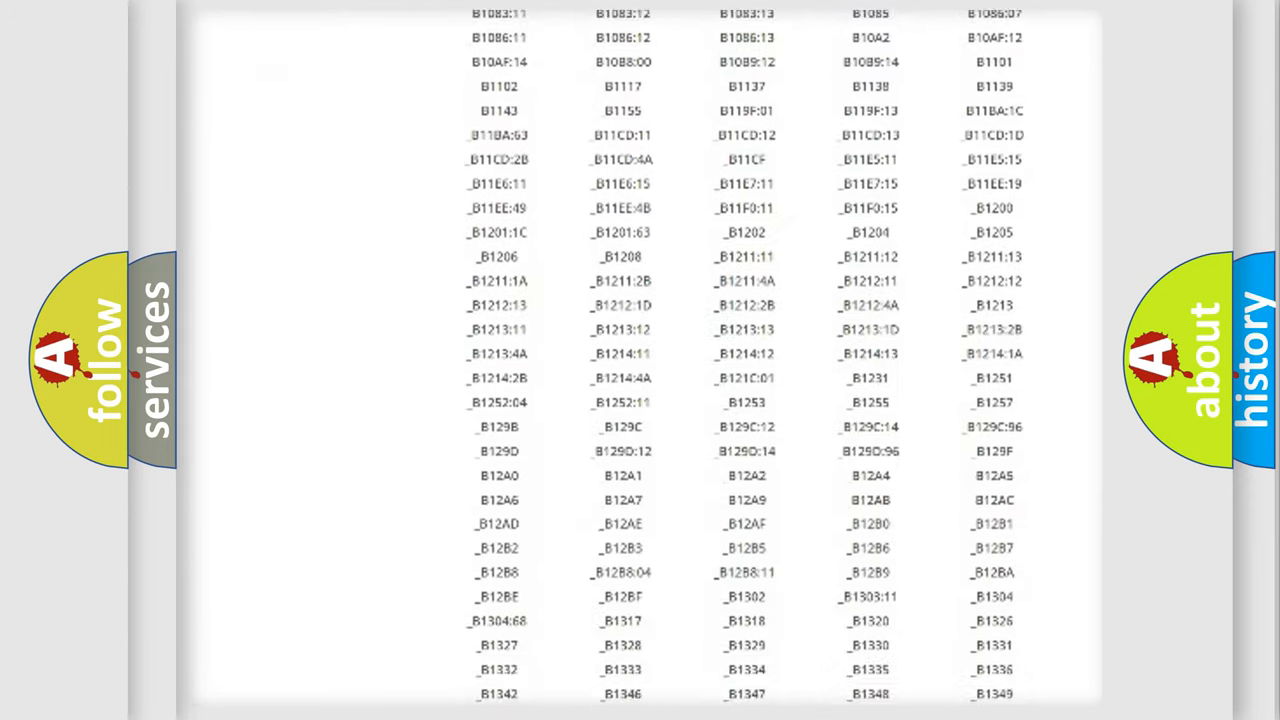
scroll("down", 3)
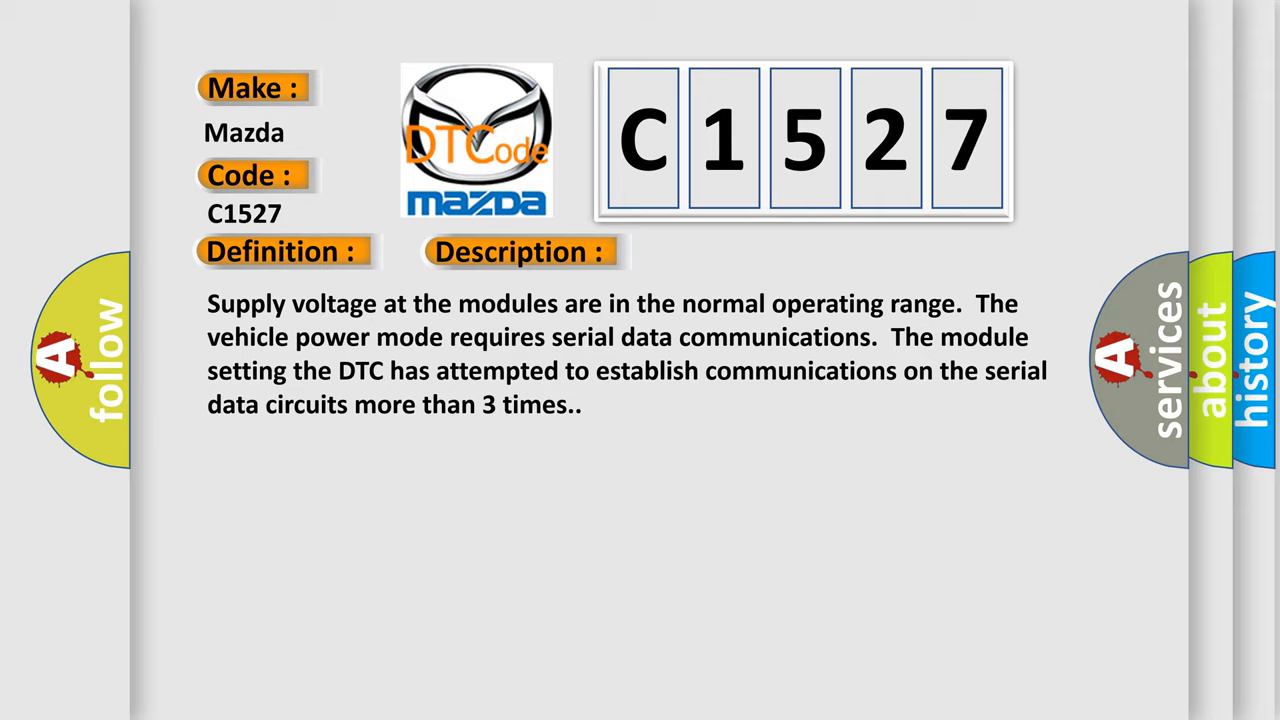
Step: Advance the C1527 slide to the Cause section on GMLAN serial data circuits
left_click(735, 251)
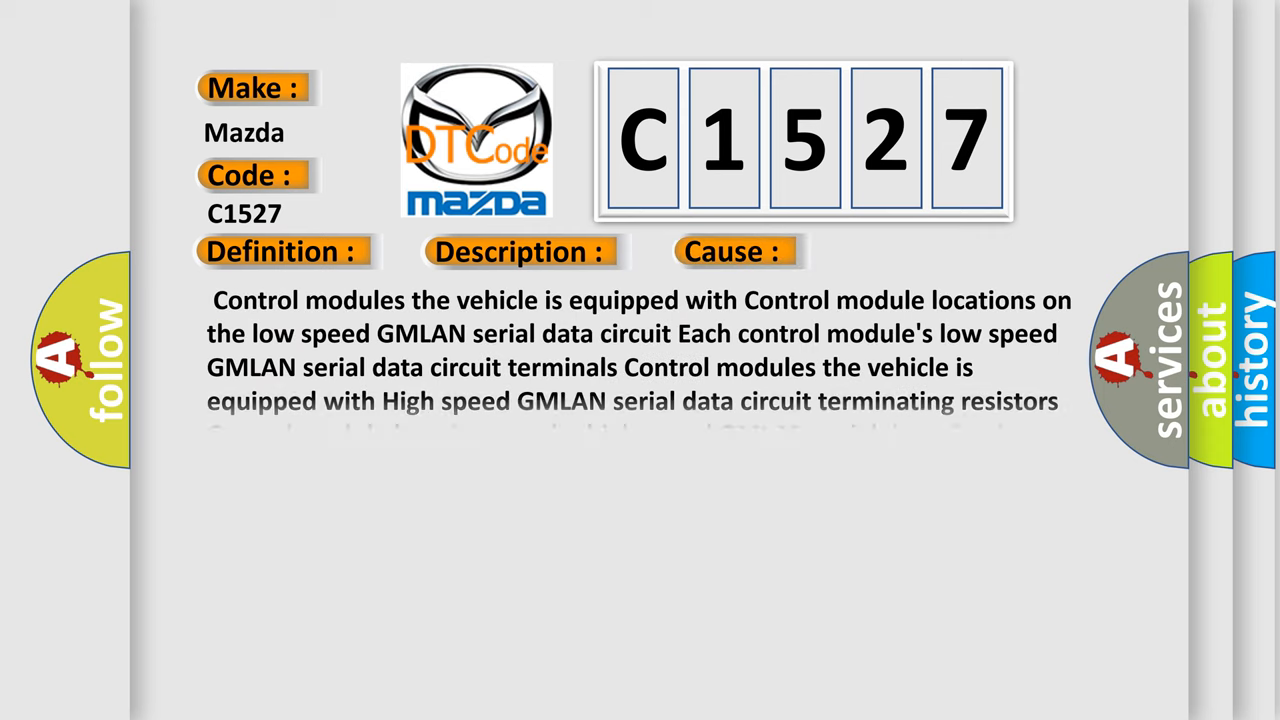